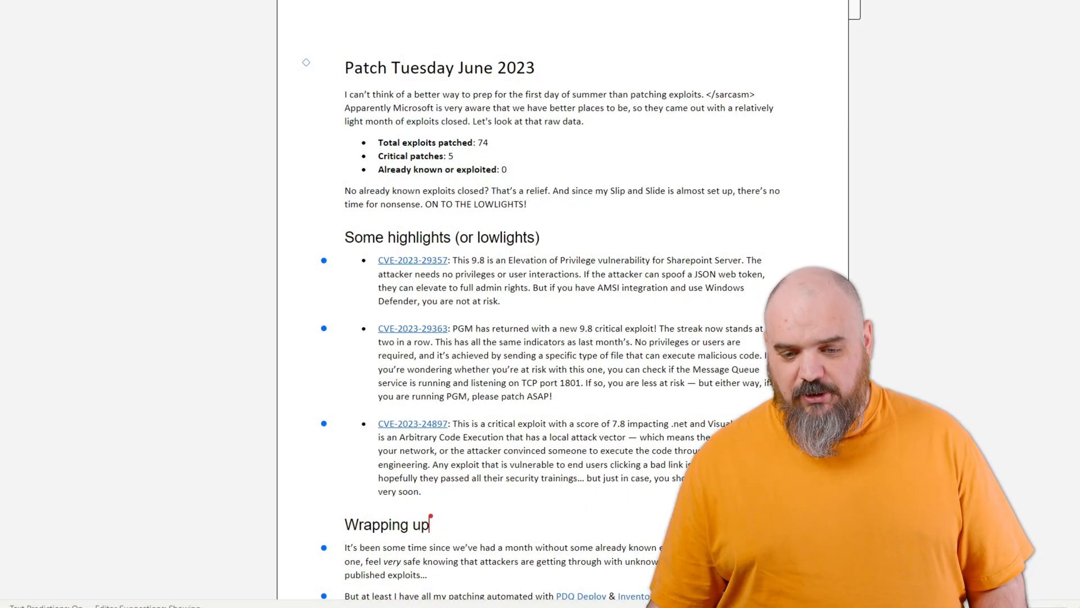
Step: Follow the CVE-2023-29357 hyperlink in the draft to its SharePoint advisory page
{"action": "left_click", "coordinate": [413, 260]}
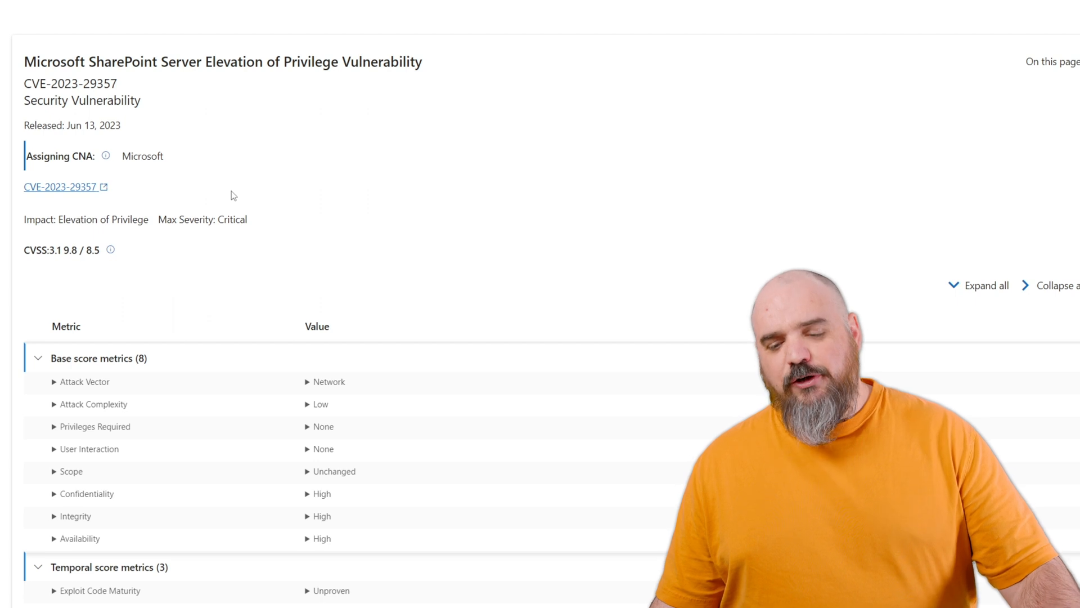
Step: Scroll through the CVE-2023-29357 CVSS scoring table before moving to CVE-2023-29363
{"action": "scroll", "scroll_direction": "down", "scroll_amount": 3}
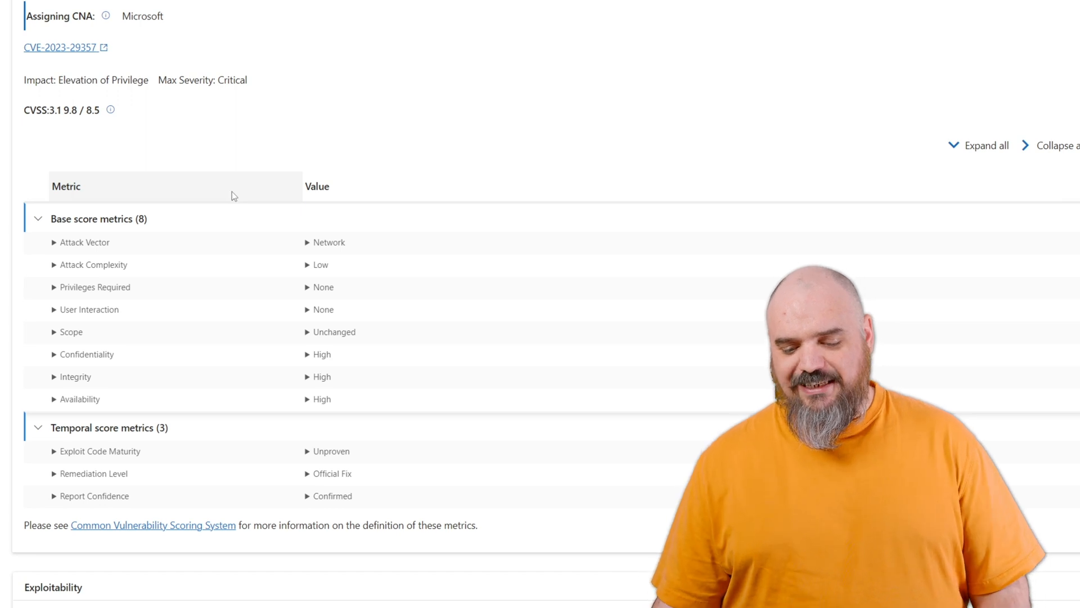
{"action": "scroll", "scroll_direction": "down", "scroll_amount": 3}
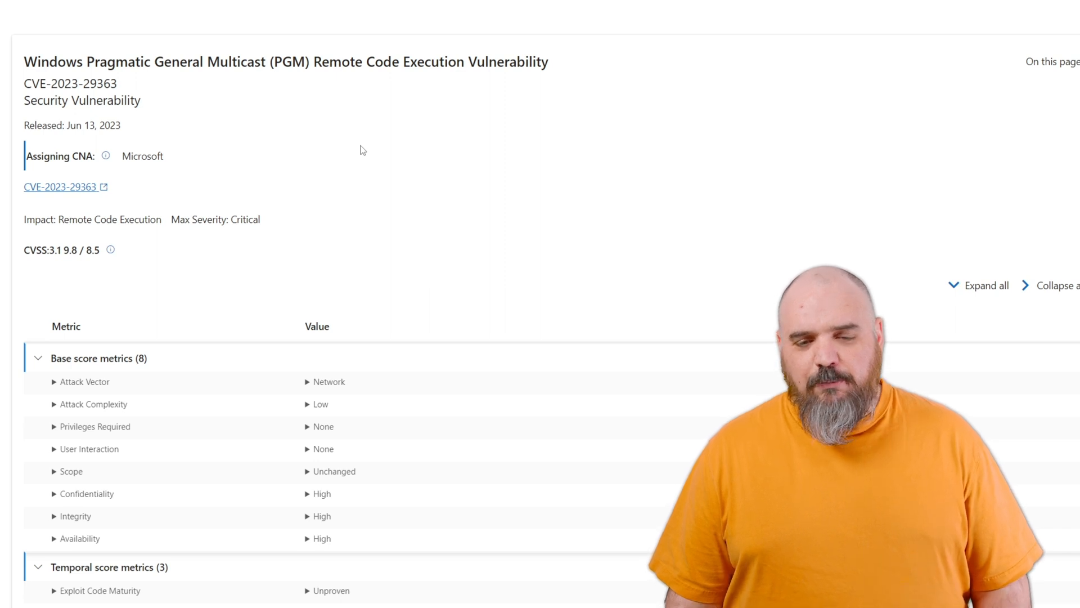
Step: Review the CVE-2023-29363 Mitigations (Message Queuing, port 1801) and FAQ sections
{"action": "scroll", "scroll_direction": "down", "scroll_amount": 3}
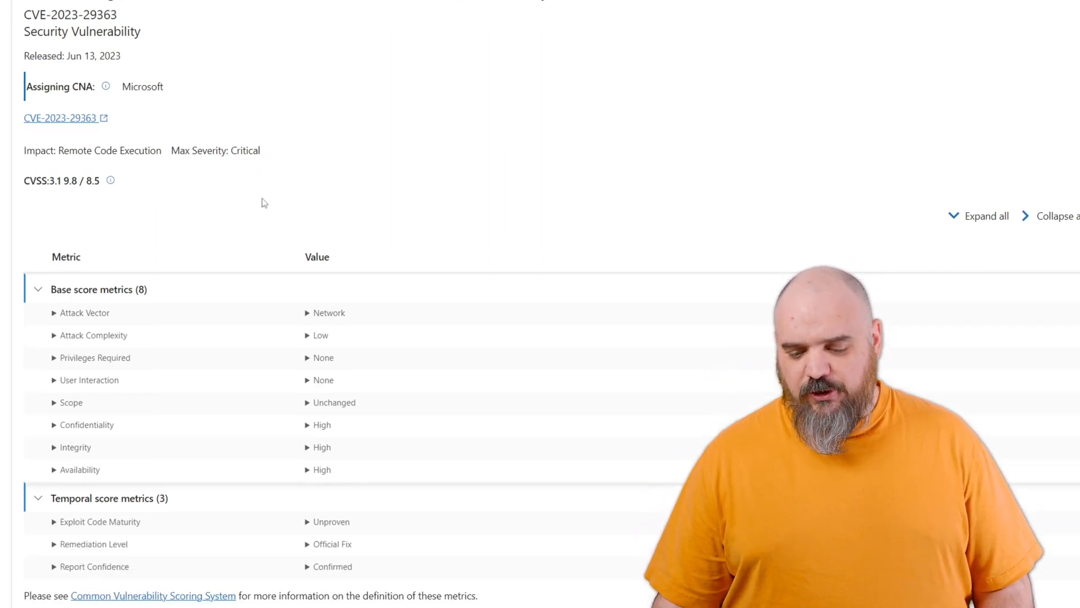
{"action": "scroll", "scroll_direction": "down", "scroll_amount": 3}
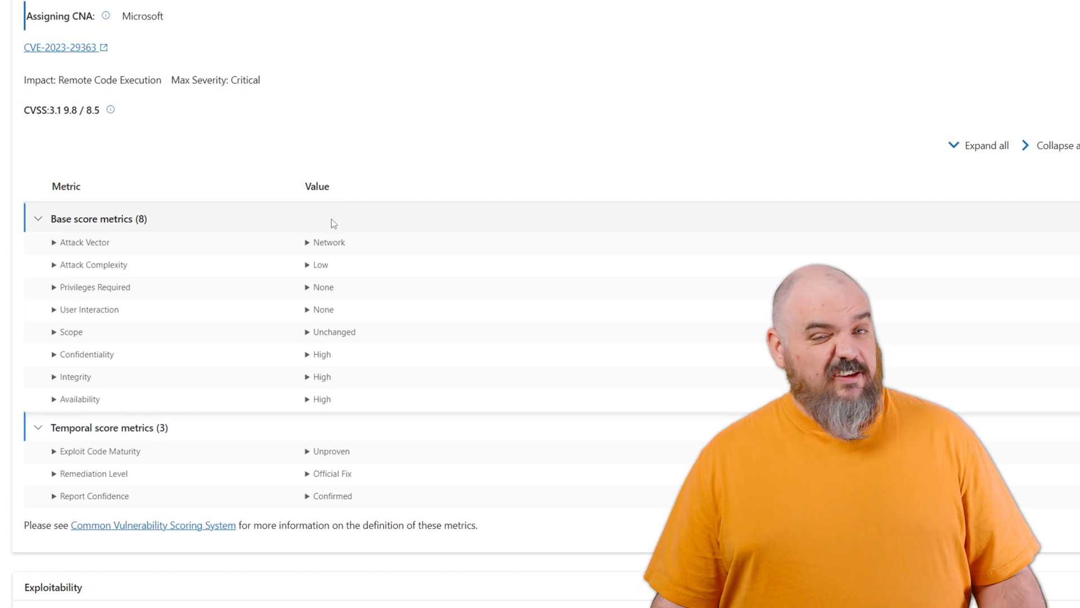
{"action": "mouse_move", "coordinate": [544, 379]}
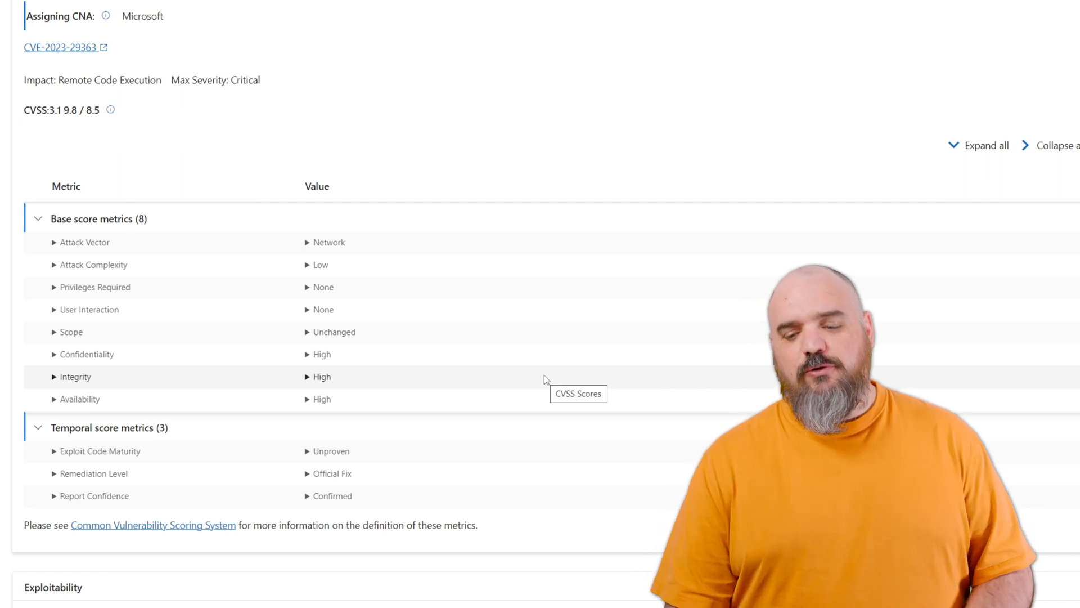
{"action": "scroll", "scroll_direction": "down", "scroll_amount": 3}
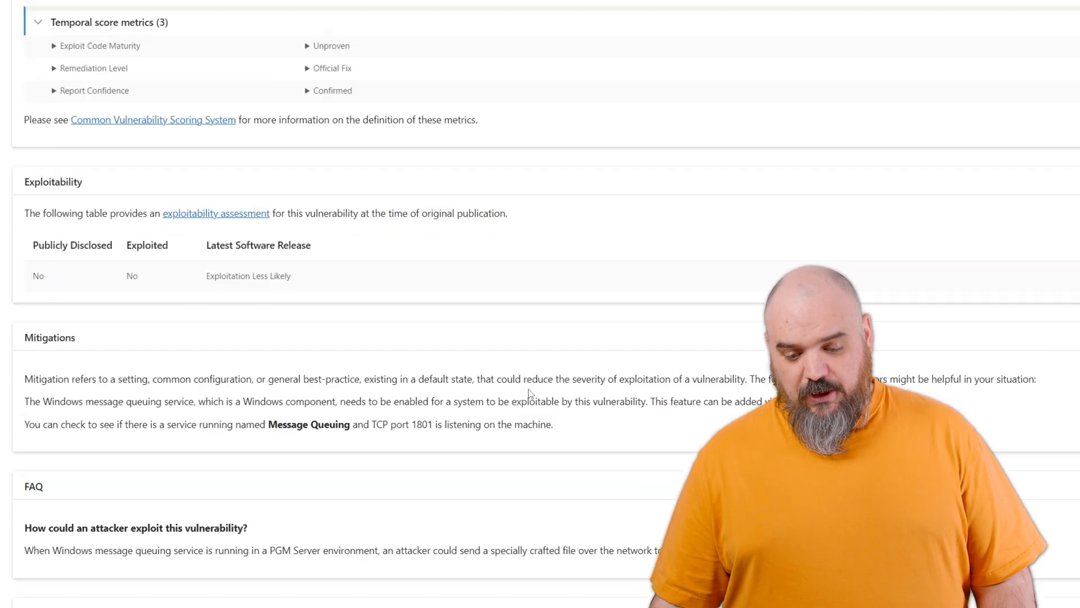
{"action": "scroll", "scroll_direction": "down", "scroll_amount": 3}
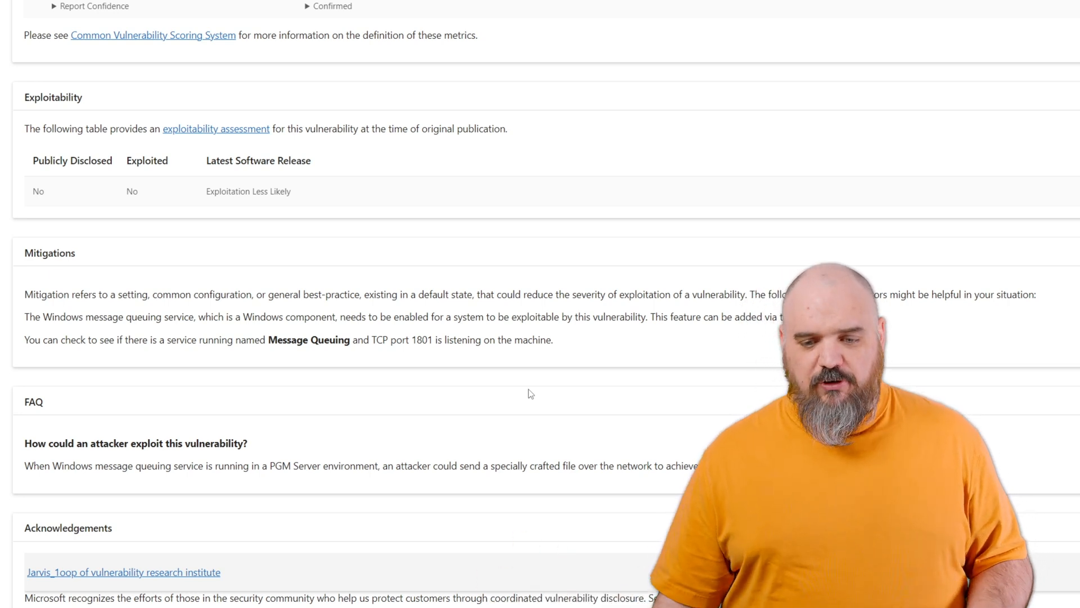
{"action": "scroll", "scroll_direction": "up", "scroll_amount": 3}
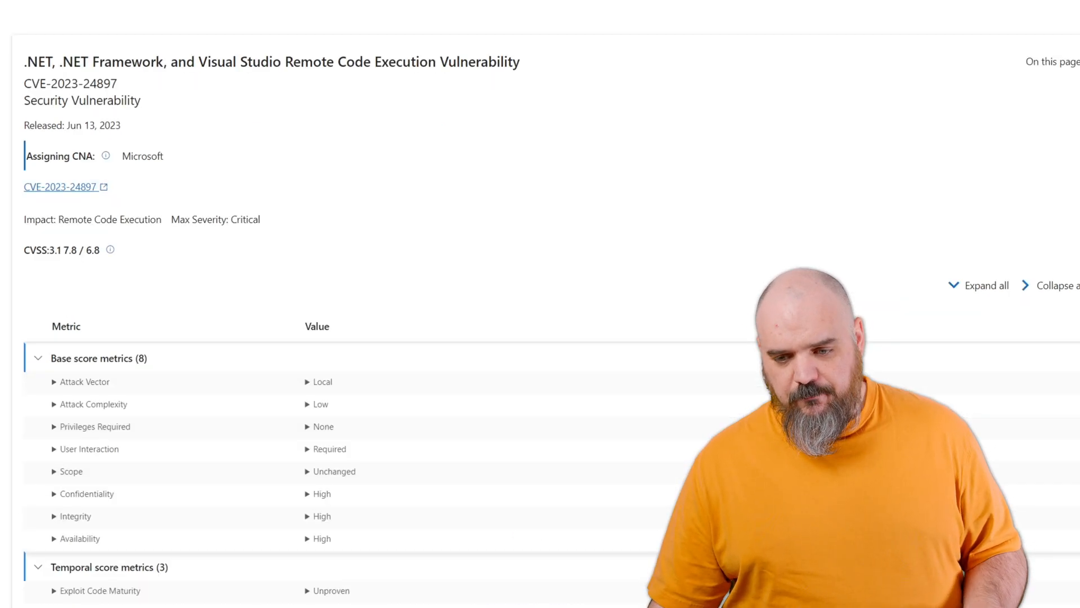
Step: Scroll the CVE-2023-24897 page once before returning to the Word draft
{"action": "scroll", "scroll_direction": "down", "scroll_amount": 3}
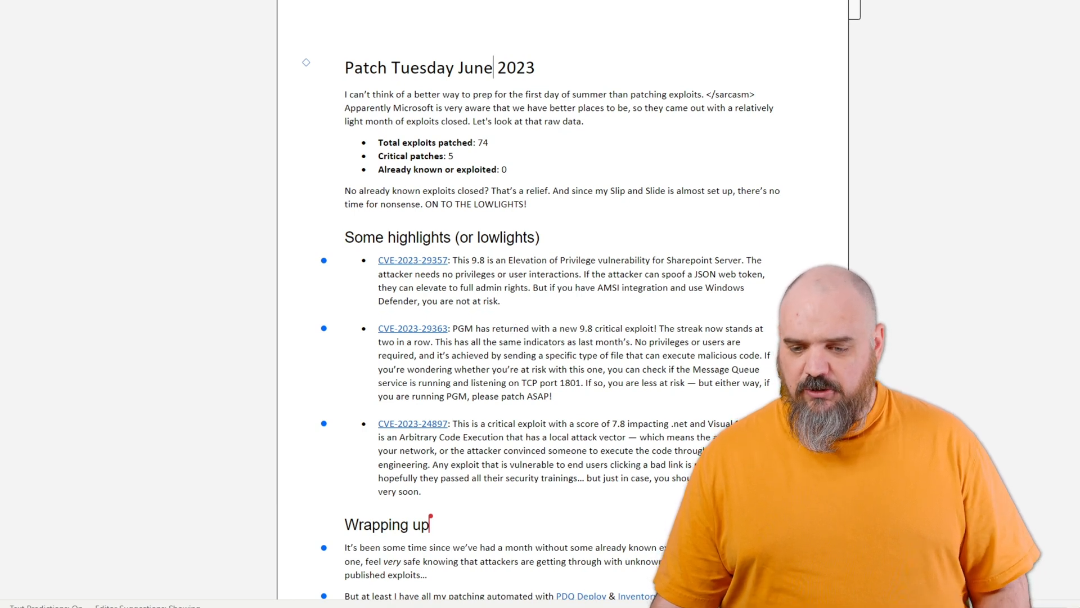
Step: Place the cursor in the Word draft near the CVE-2023-24897 summary
{"action": "left_click", "coordinate": [411, 423]}
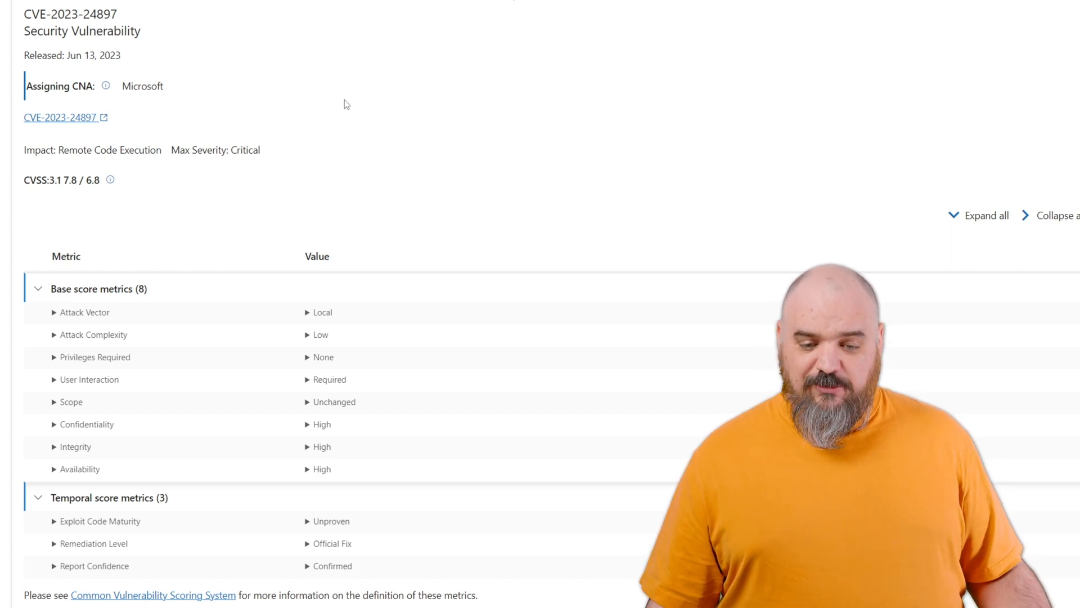
Step: Scroll the CVE-2023-24897 metrics table showing exploit maturity, official fix and confirmed reporting
{"action": "scroll", "scroll_direction": "down", "scroll_amount": 3}
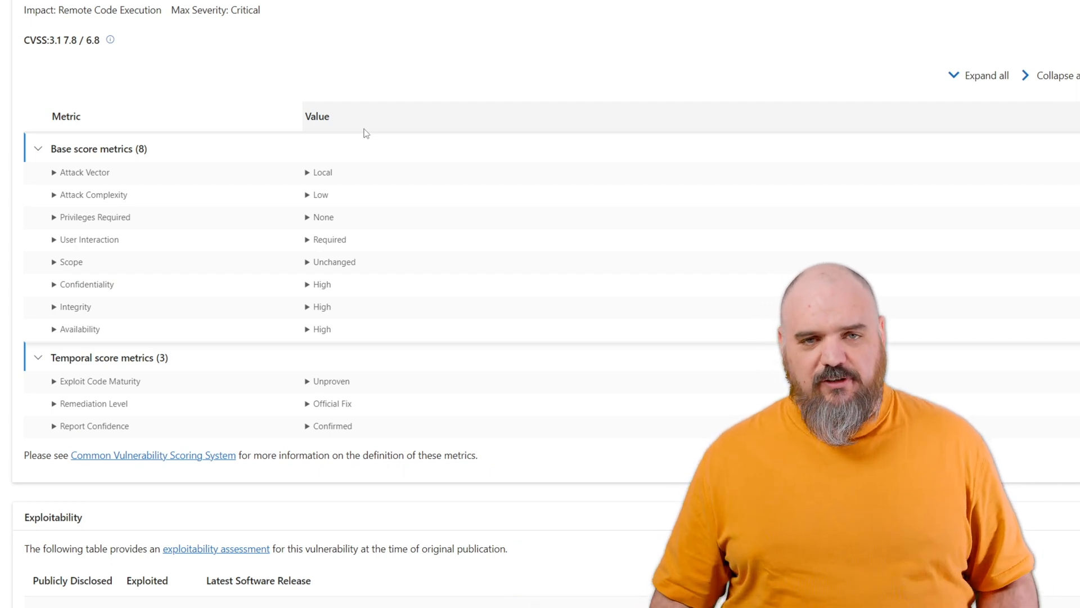
{"action": "scroll", "scroll_direction": "up", "scroll_amount": 3}
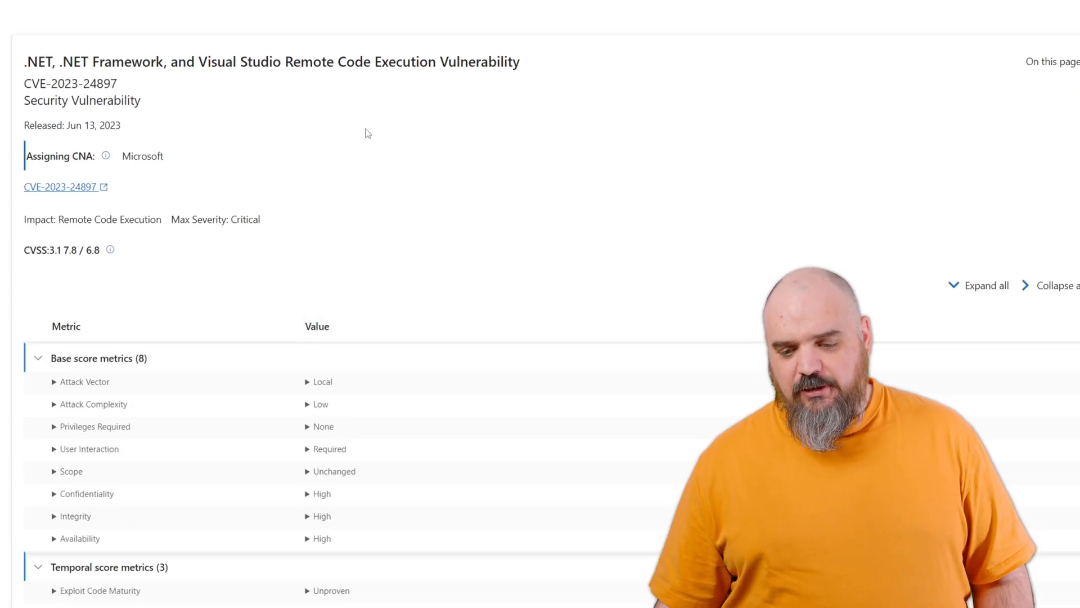
{"action": "mouse_move", "coordinate": [432, 125]}
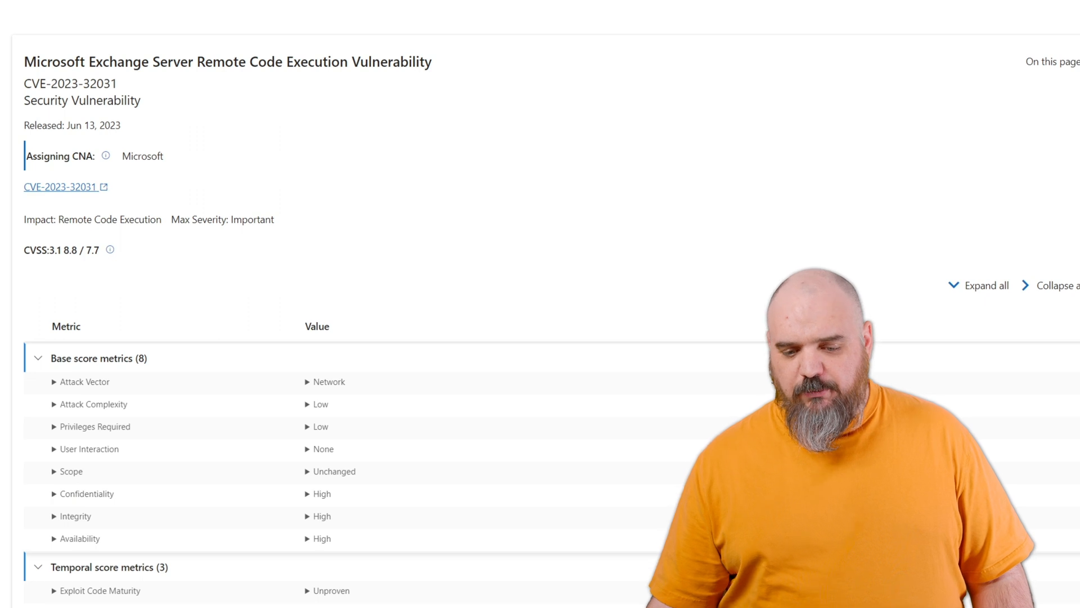
{"action": "mouse_move", "coordinate": [310, 208]}
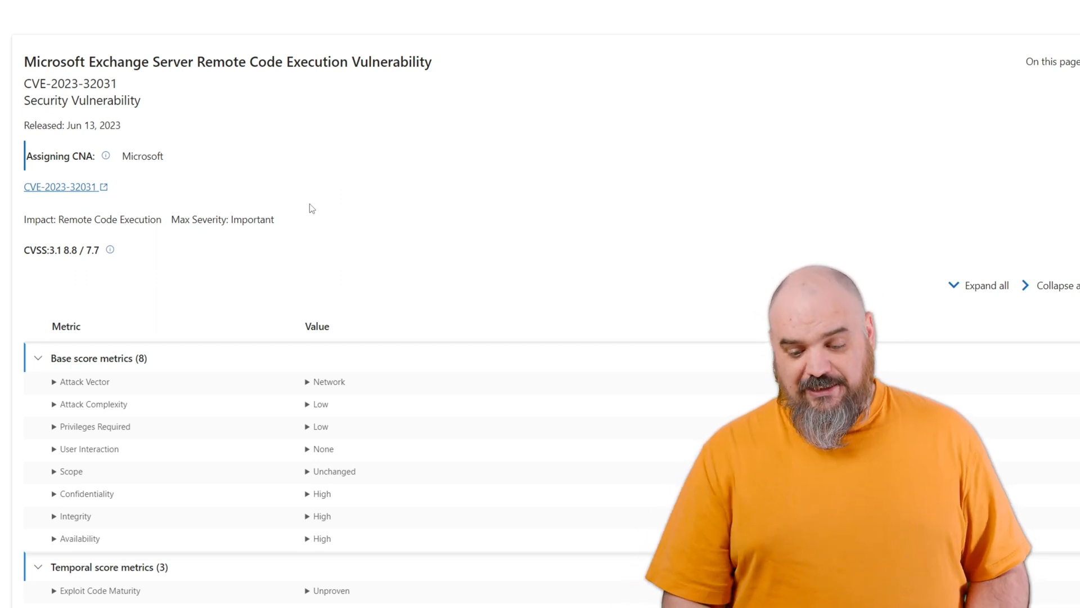
{"action": "scroll", "scroll_direction": "down", "scroll_amount": 3}
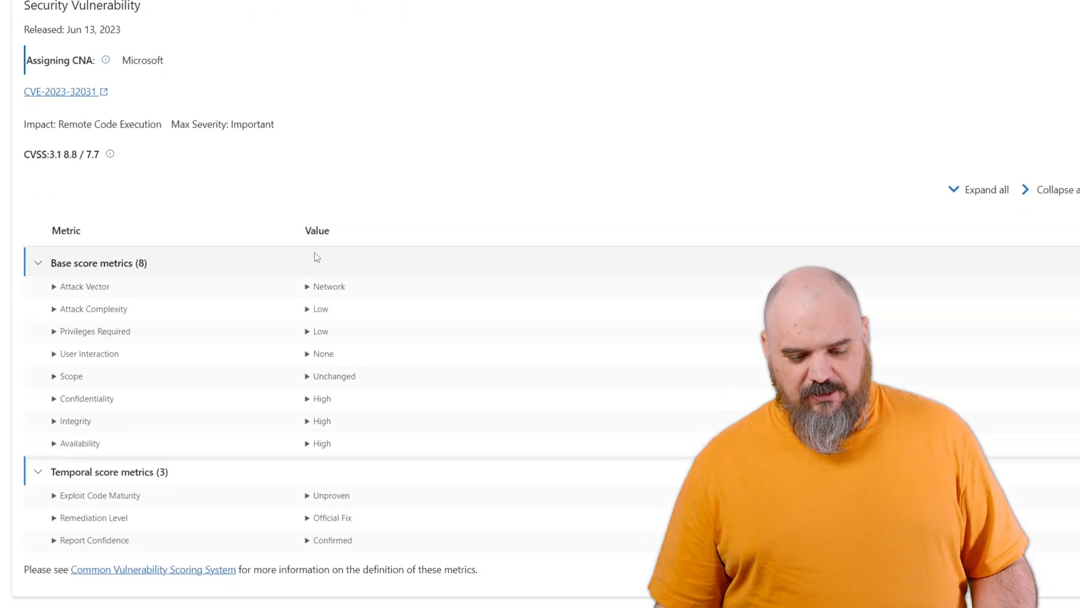
{"action": "scroll", "scroll_direction": "down", "scroll_amount": 3}
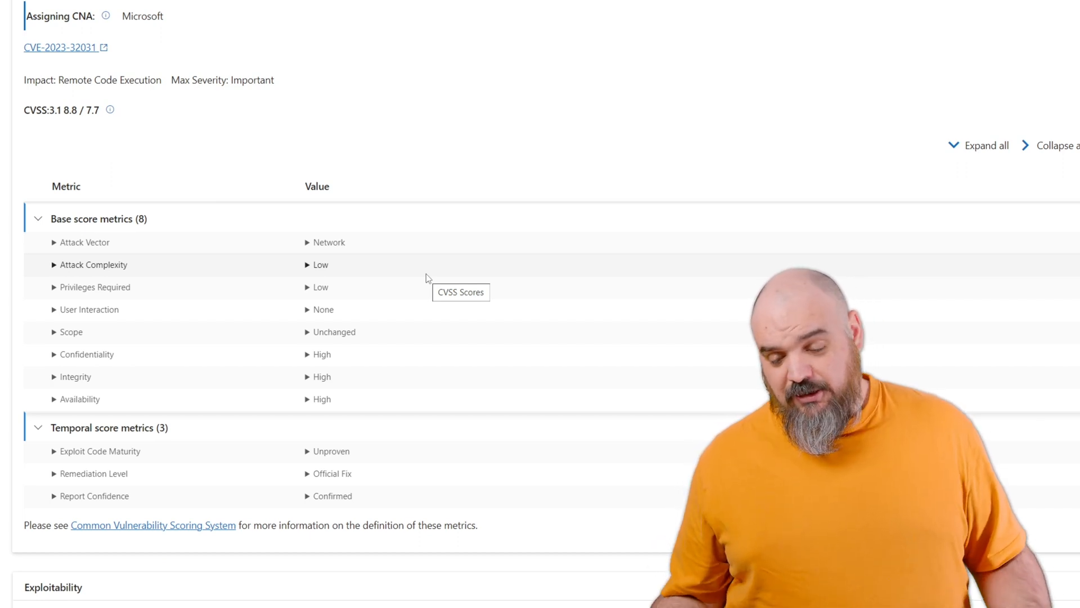
{"action": "scroll", "scroll_direction": "down", "scroll_amount": 3}
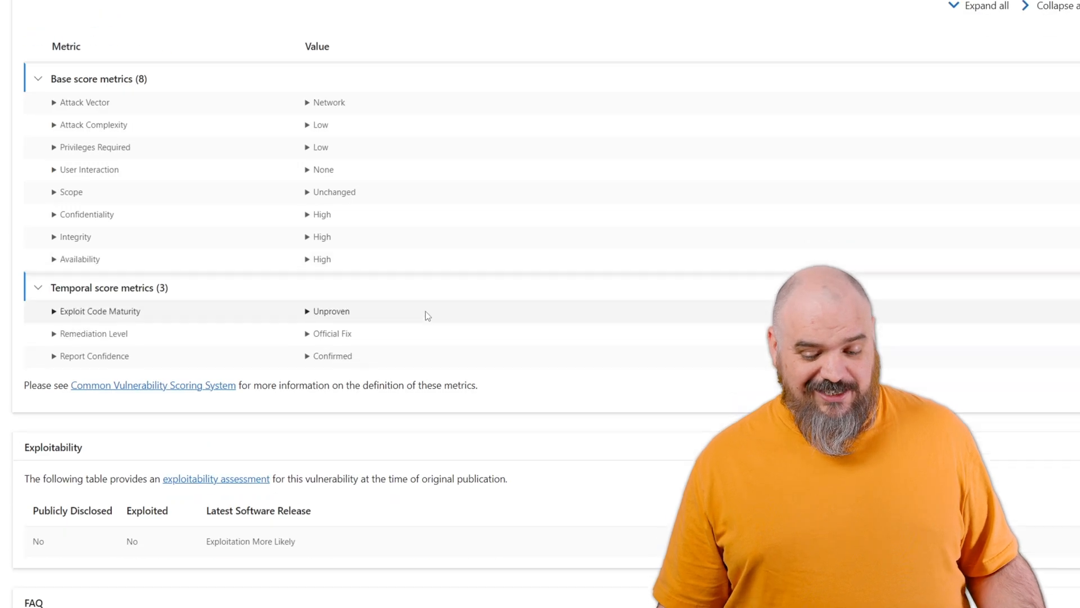
{"action": "scroll", "scroll_direction": "down", "scroll_amount": 3}
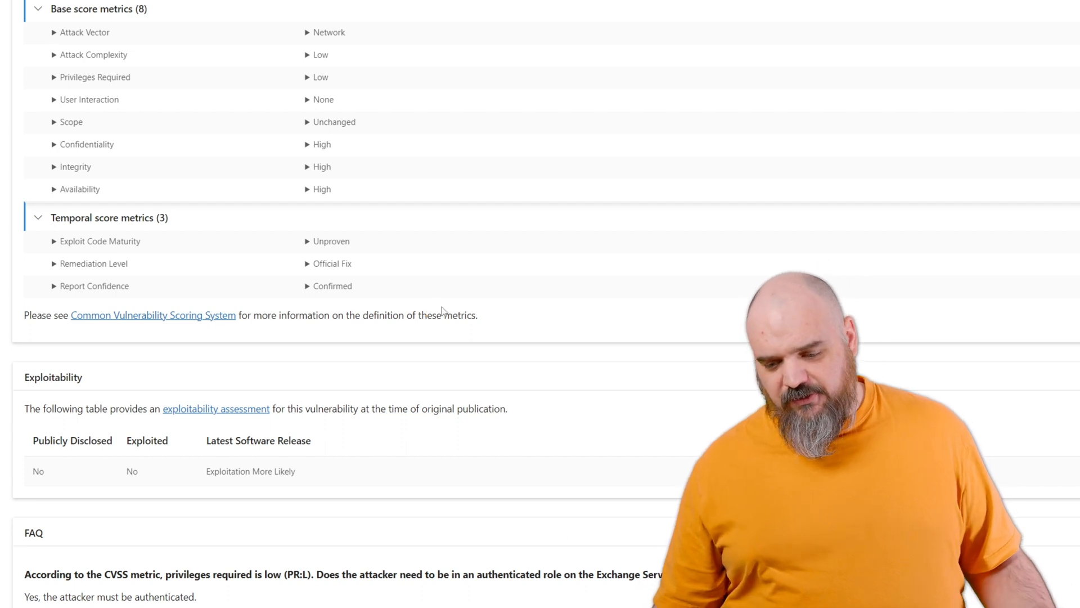
{"action": "scroll", "scroll_direction": "up", "scroll_amount": 3}
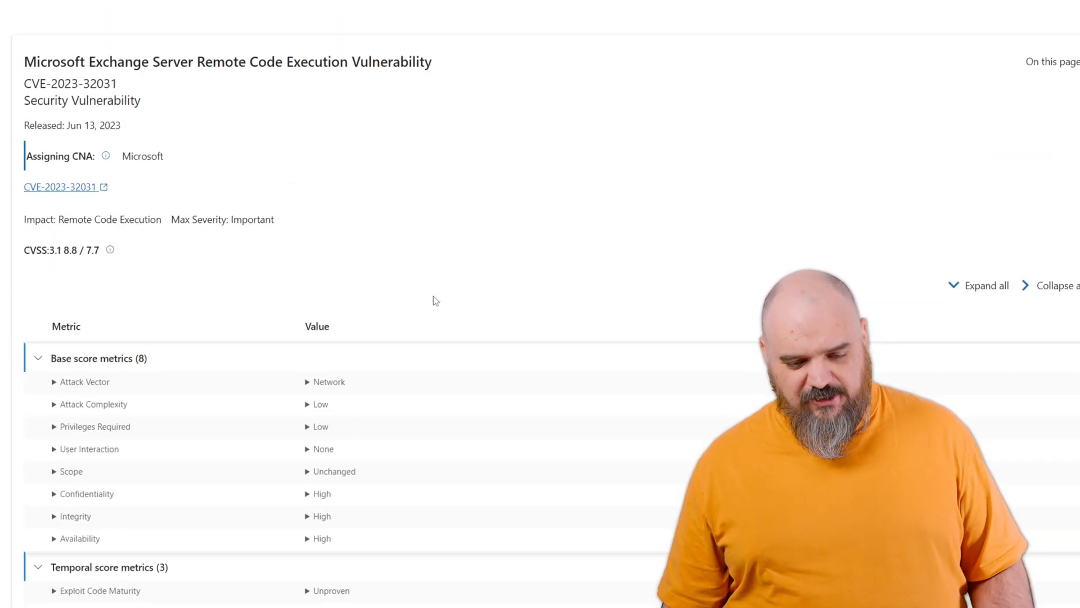